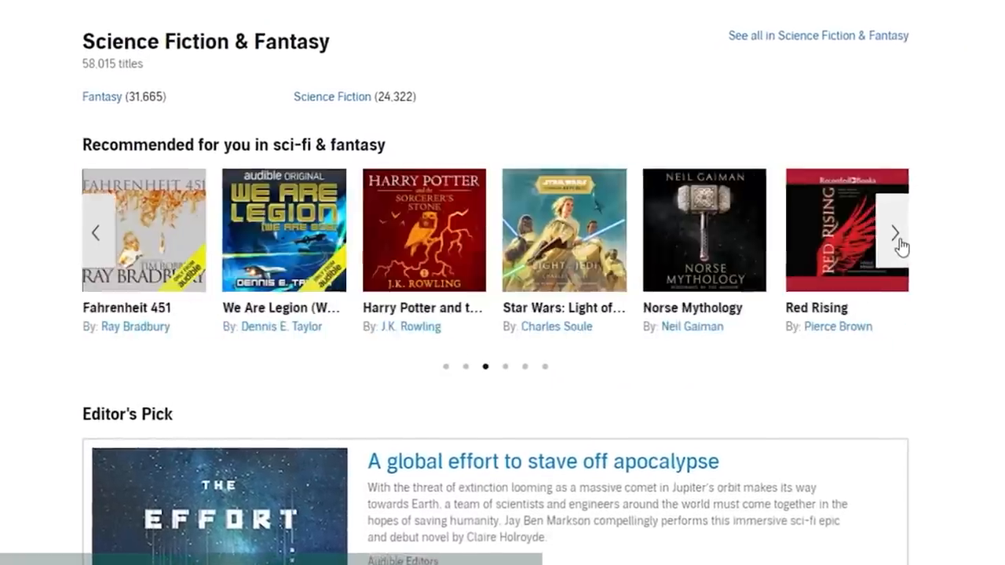
- Scroll the Audible homepage past the sci-fi and best-seller carousels to the Plus Catalog
left_click(892, 232)
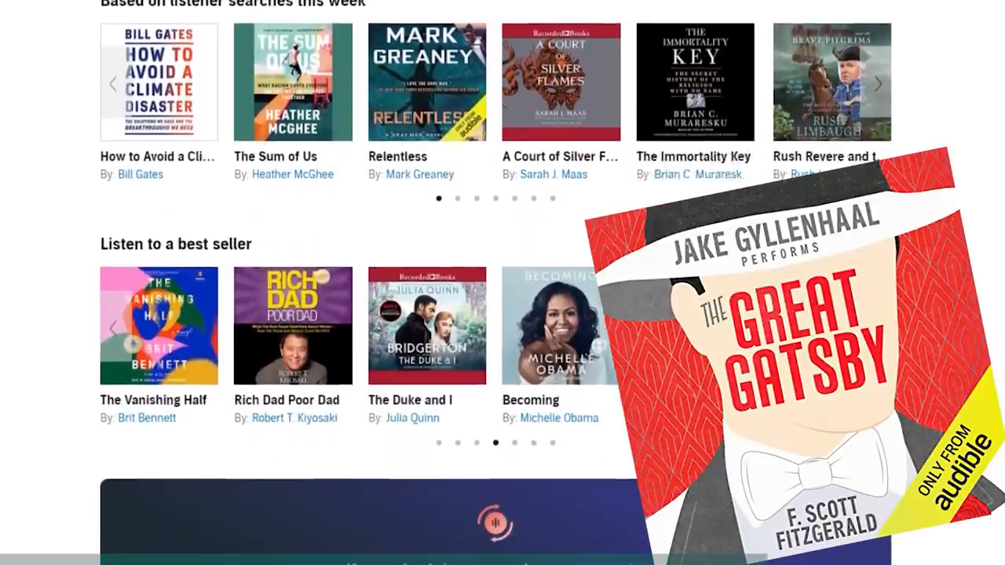
scroll("down", 3)
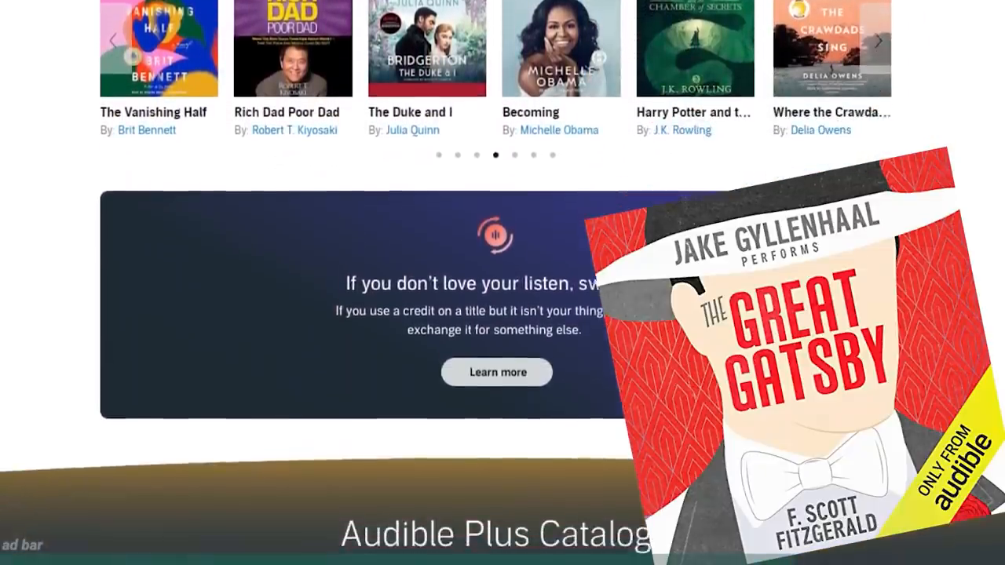
scroll("down", 3)
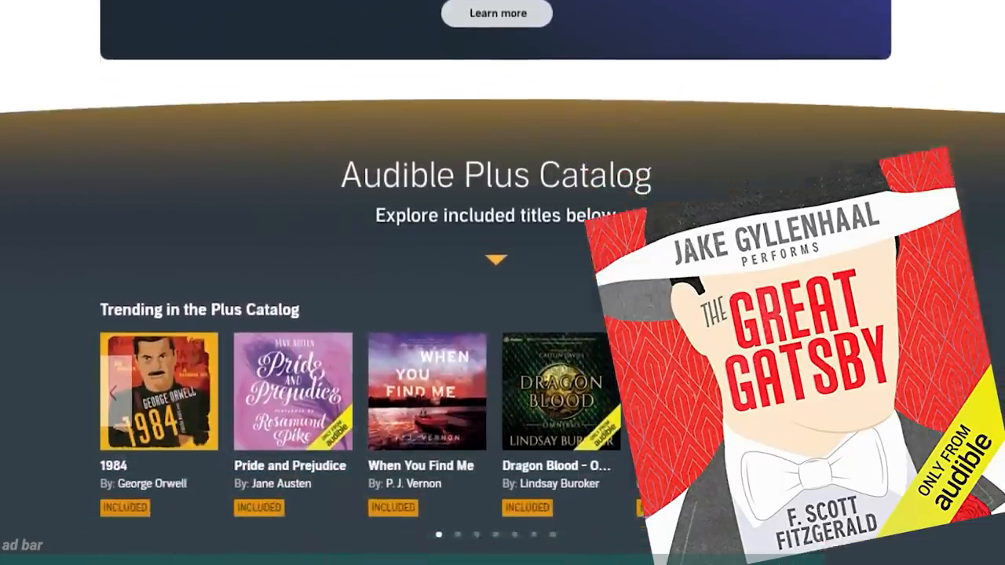
scroll("down", 3)
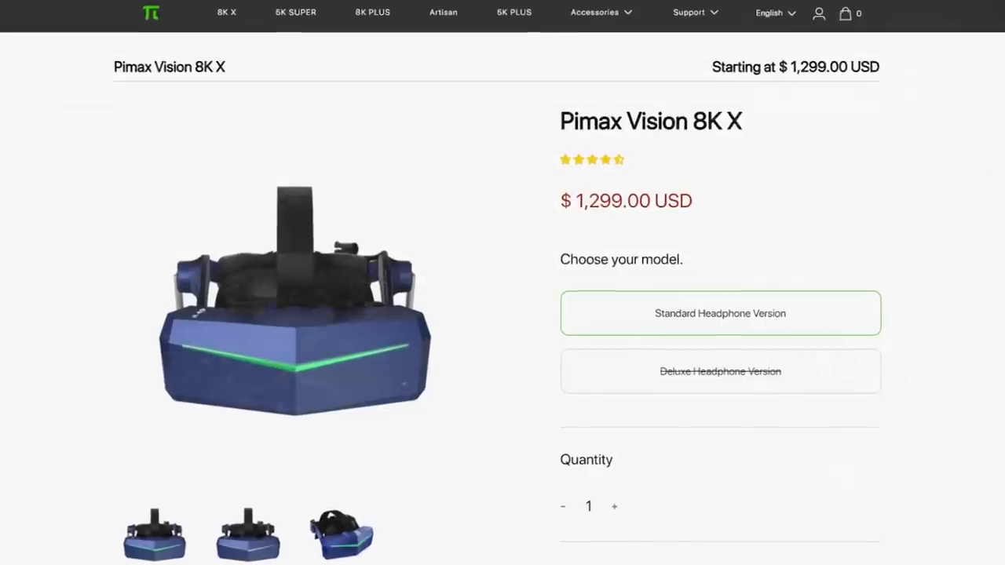
- View the Pimax Vision 8K X store page listing the $1,299.00 price and model options
left_click(595, 12)
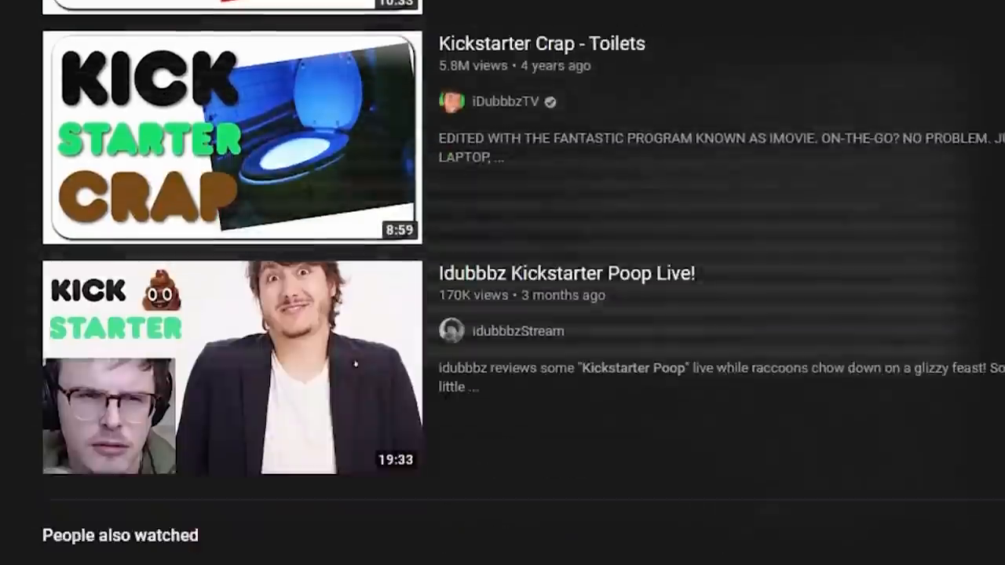
- Scroll the YouTube results down to iDubbbz's Kickstarter Crap review videos
scroll("down", 3)
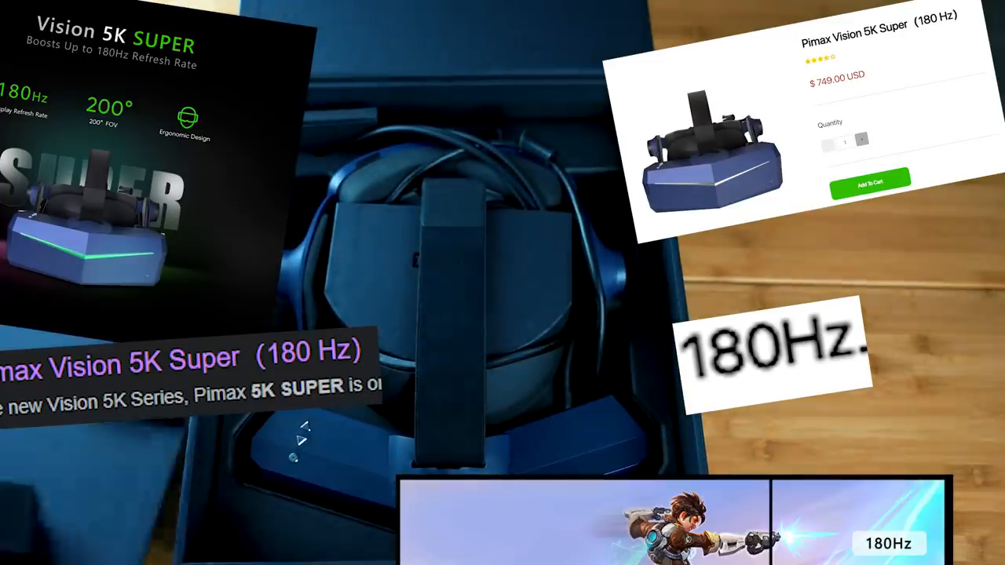
- Open PiTool's HMD Display settings, showing refresh rate 120 Hz and backlight 100
left_click(791, 168)
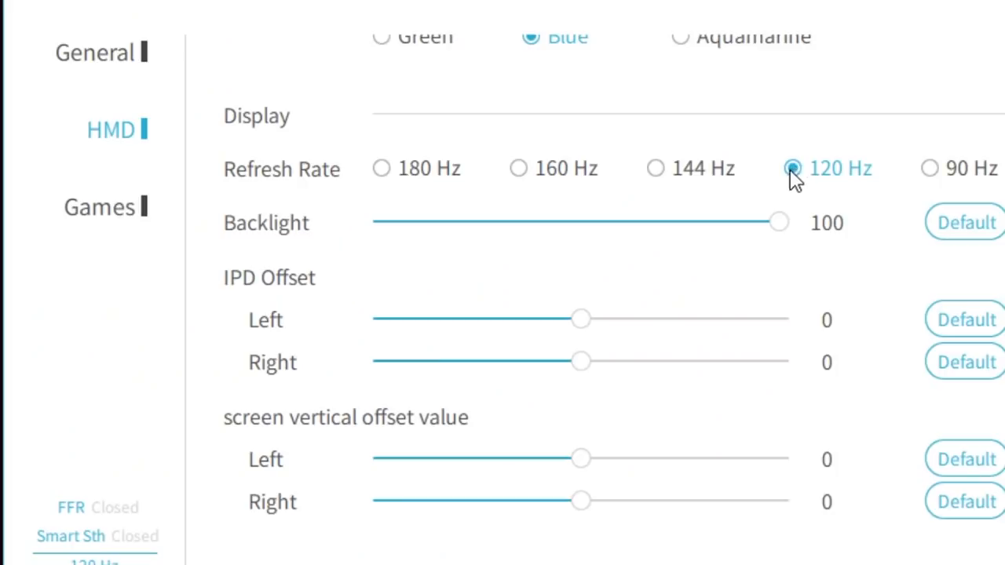
left_click(382, 168)
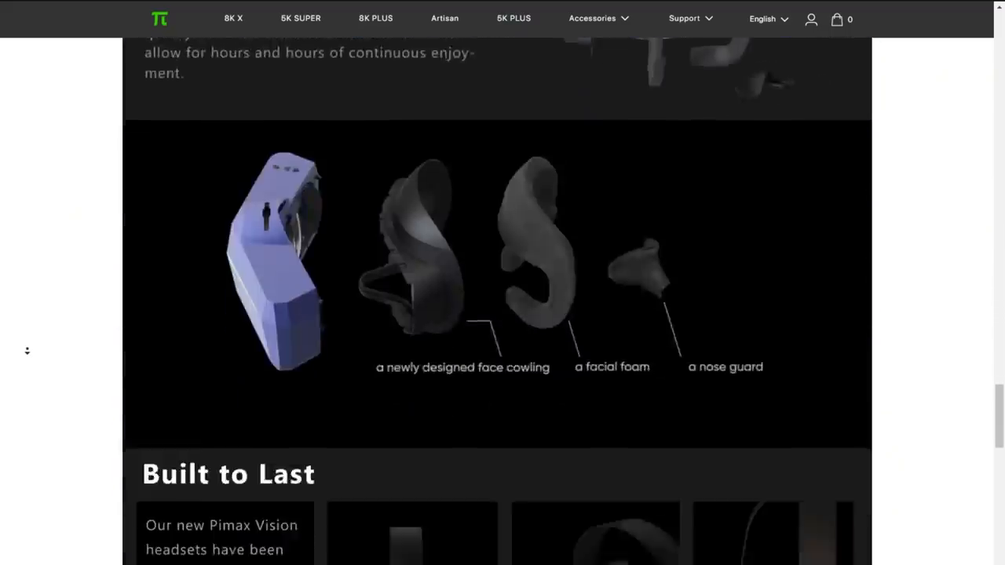
- Scroll the Pimax page to the exploded view of cowling, facial foam and nose guard
scroll("down", 3)
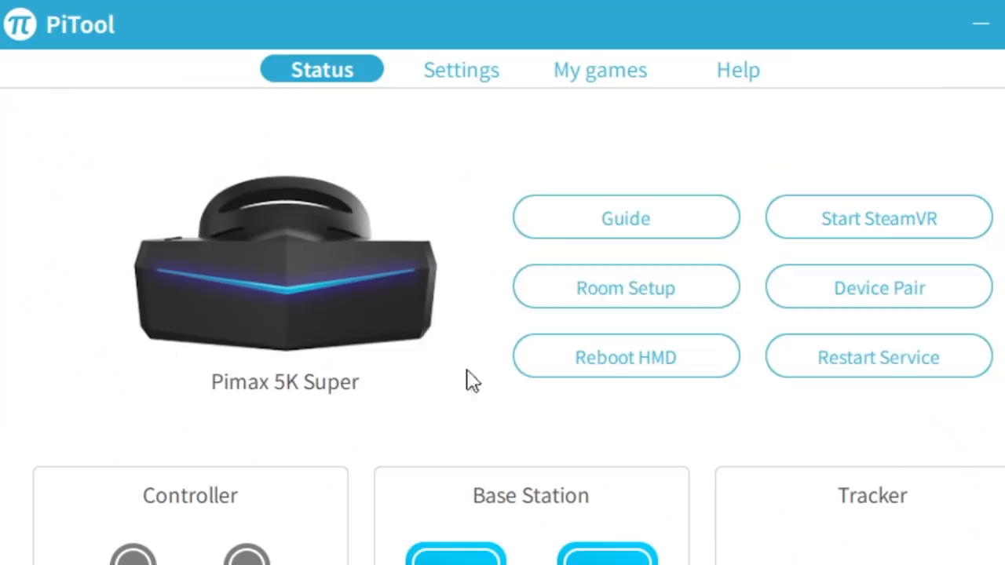
mouse_move(891, 275)
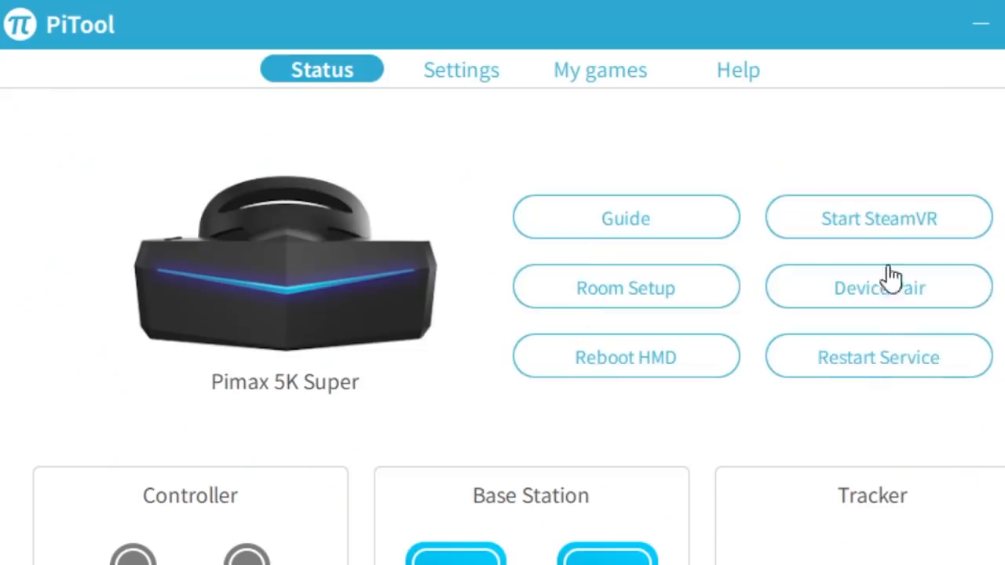
- Browse PiTool's HMD, General and Games settings tabs, including software version V1.0.1.266
left_click(461, 69)
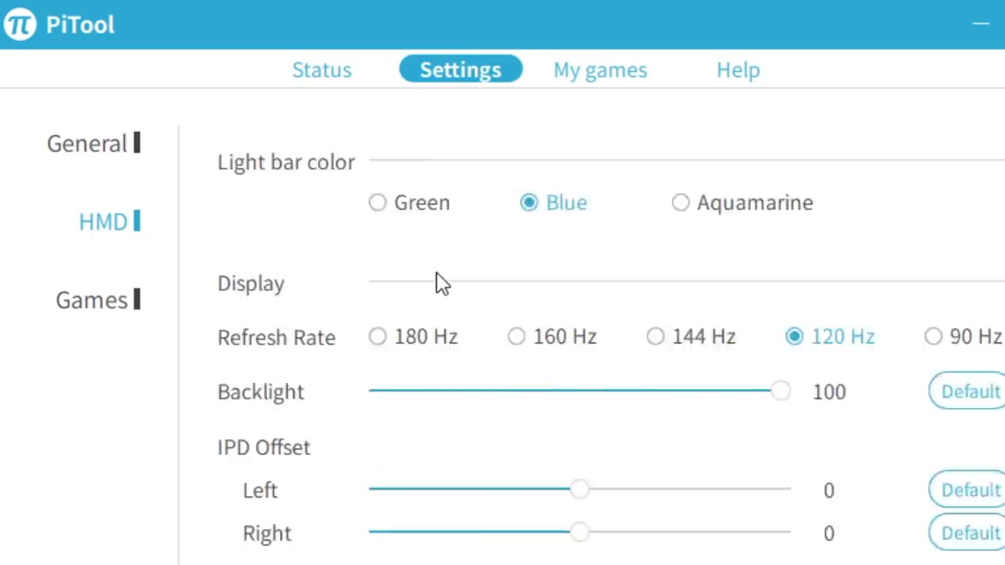
left_click(322, 69)
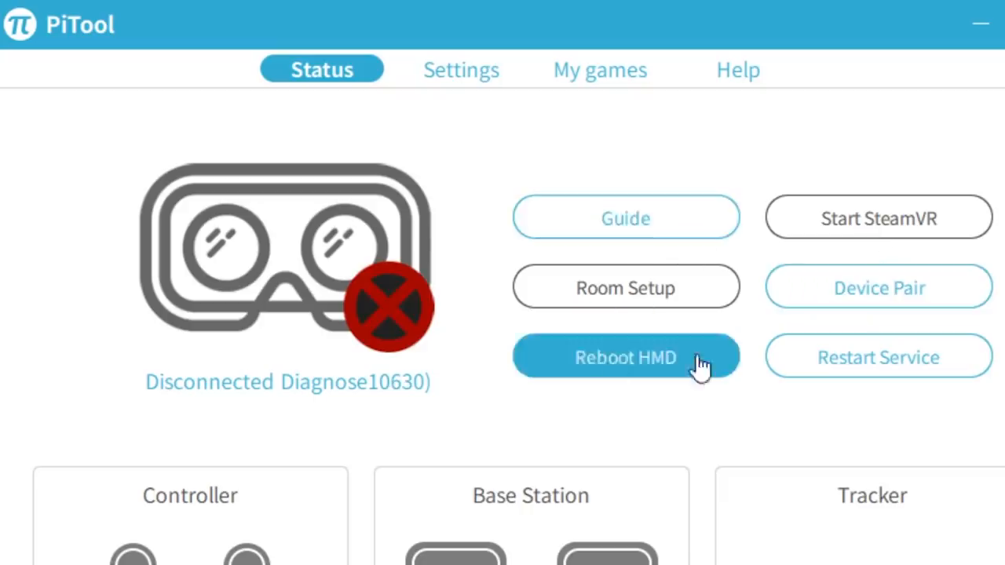
left_click(625, 357)
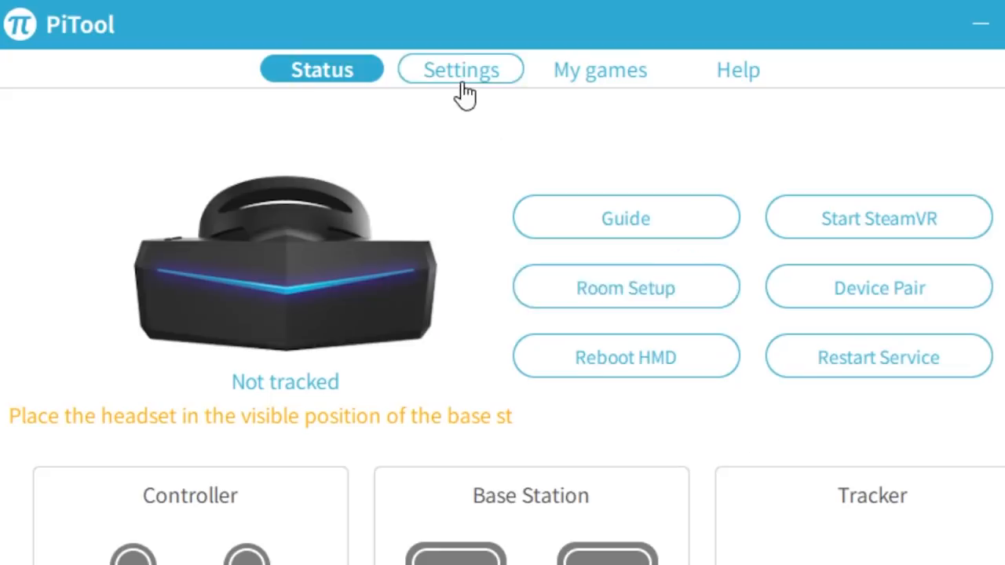
left_click(460, 69)
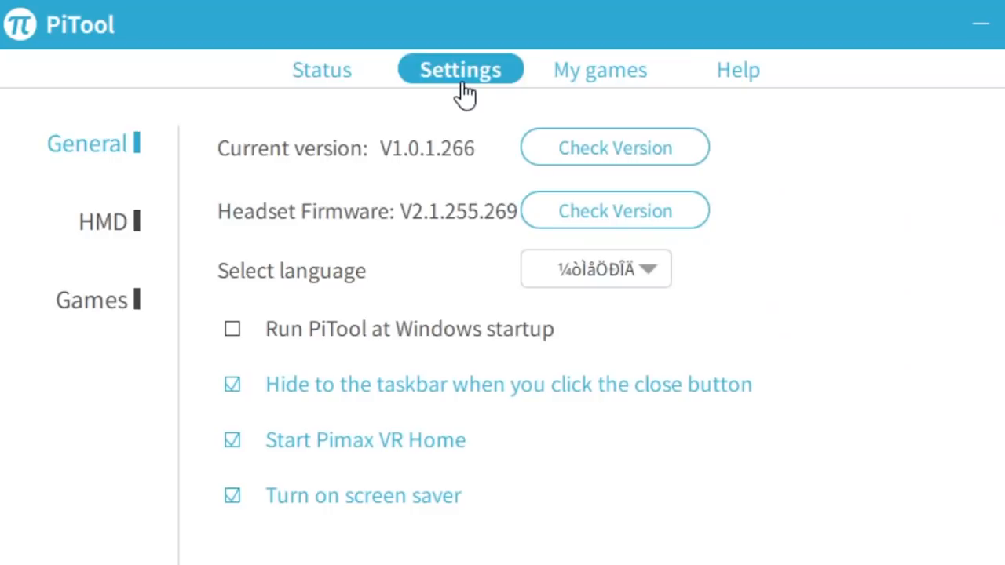
mouse_move(282, 336)
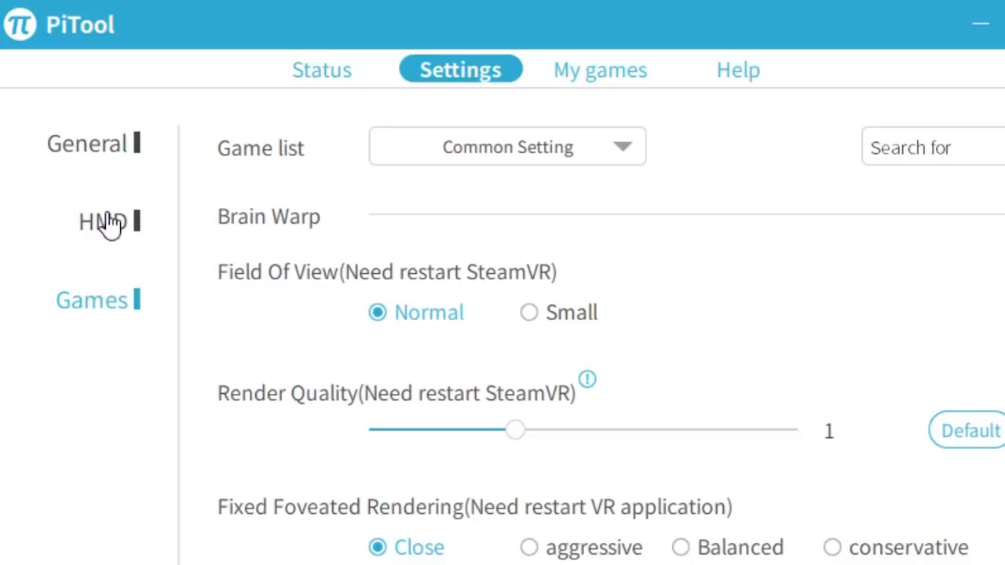
mouse_move(502, 165)
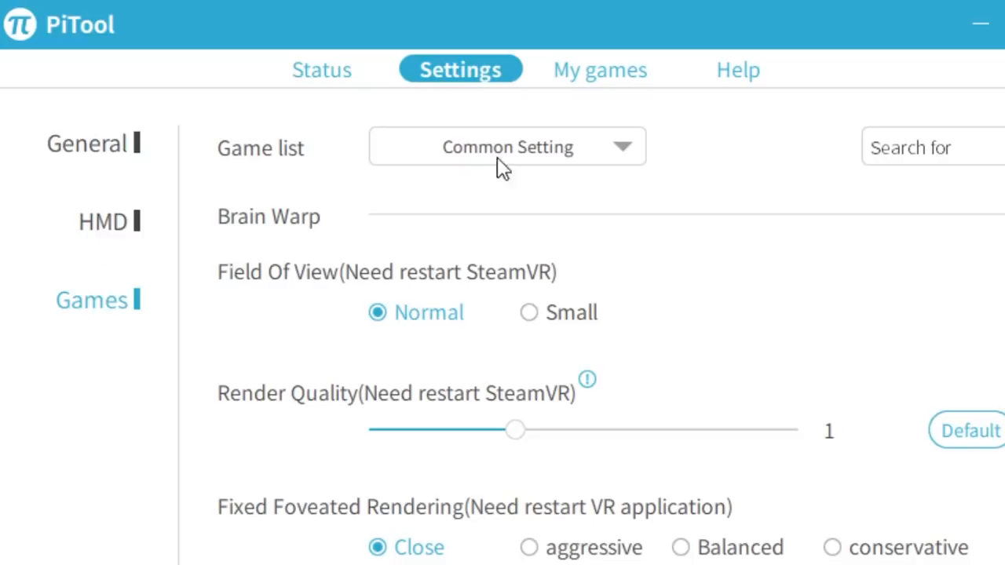